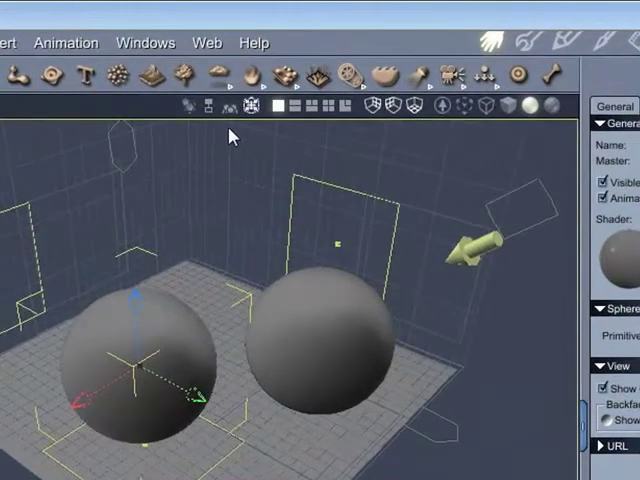
{"action": "mouse_move", "coordinate": [229, 106]}
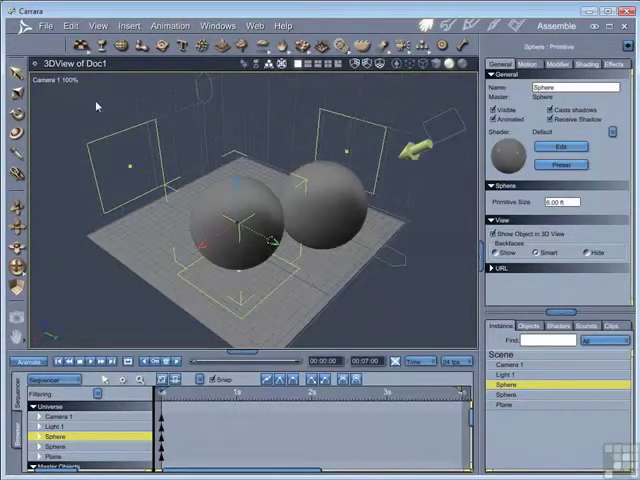
Step: Switch the 3D View camera to the Top view to see the spheres from above
{"action": "left_click", "coordinate": [66, 77]}
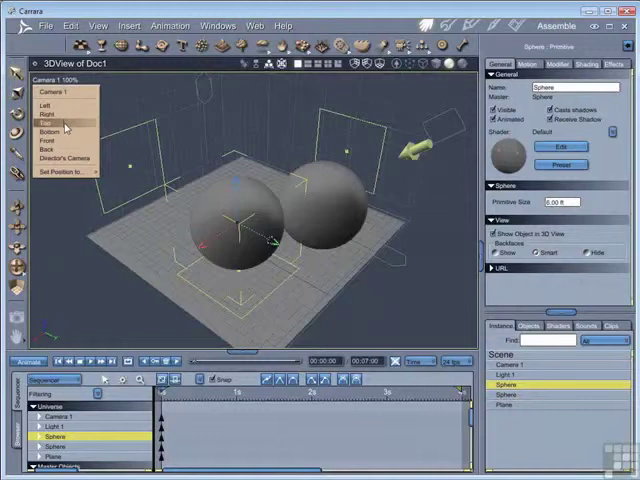
{"action": "left_click", "coordinate": [47, 123]}
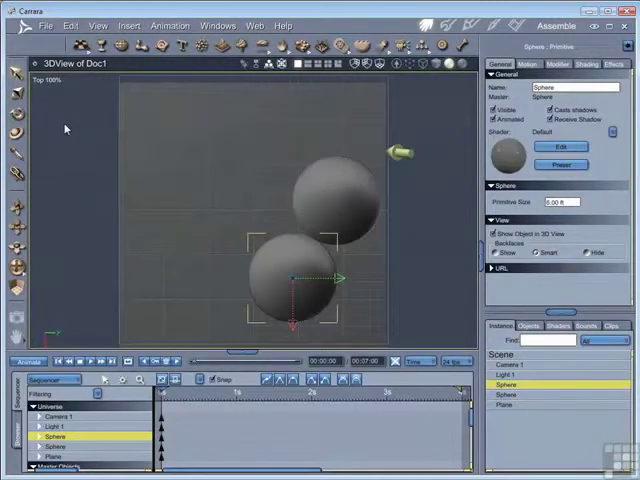
{"action": "left_click", "coordinate": [48, 77]}
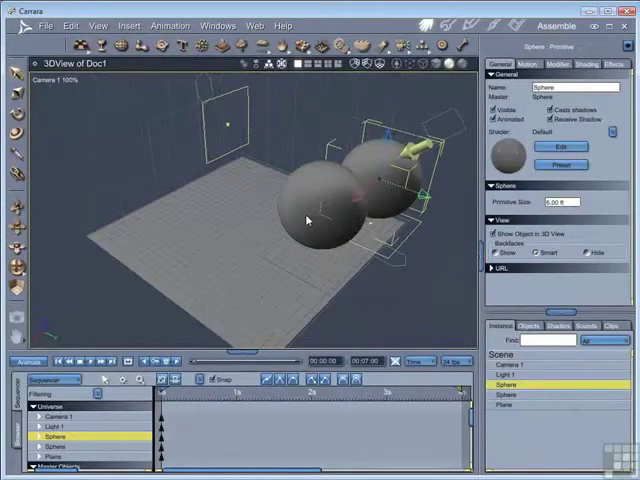
{"action": "mouse_move", "coordinate": [230, 253]}
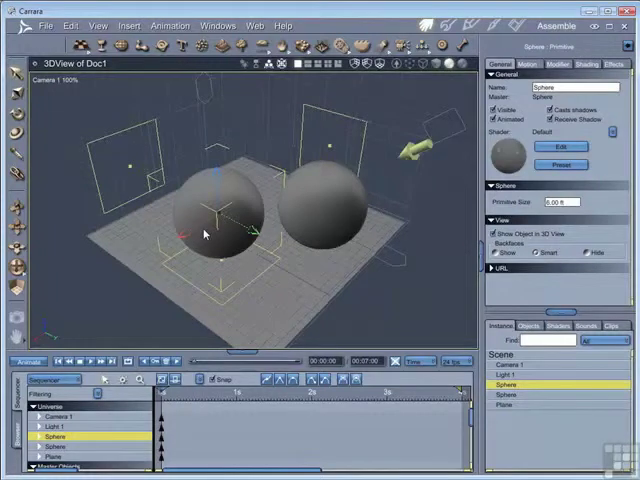
{"action": "mouse_move", "coordinate": [311, 207]}
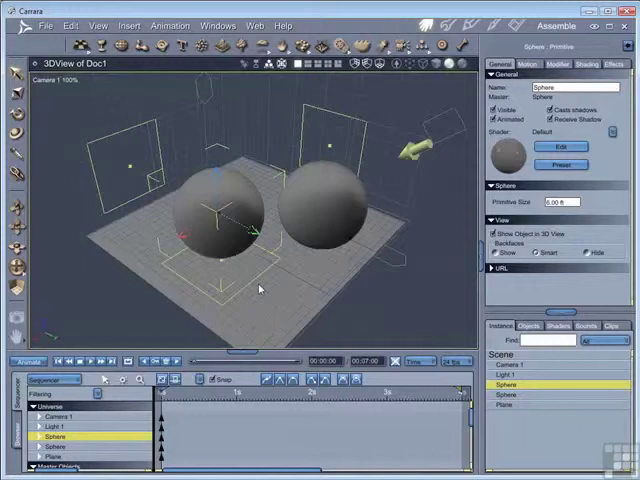
{"action": "mouse_move", "coordinate": [260, 290]}
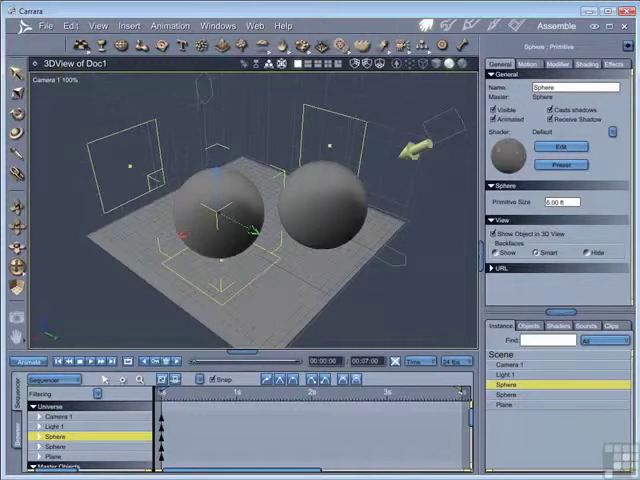